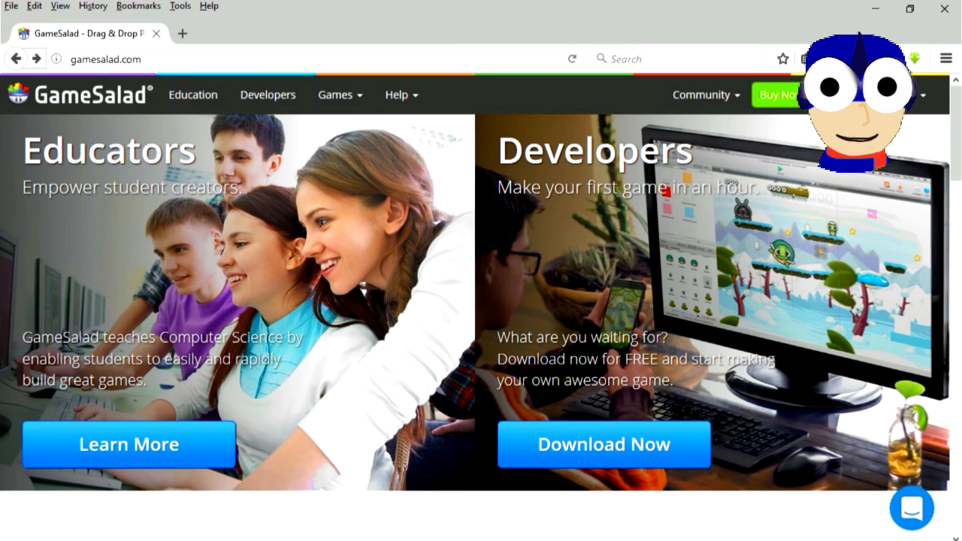
# Reach the GameSalad Creator download page and start the download.
pyautogui.scroll(-3)
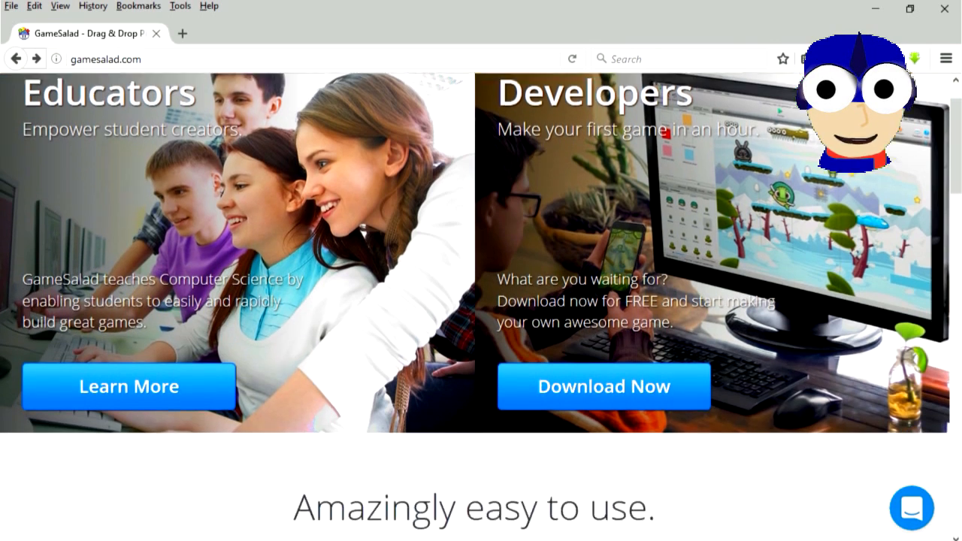
pyautogui.scroll(-3)
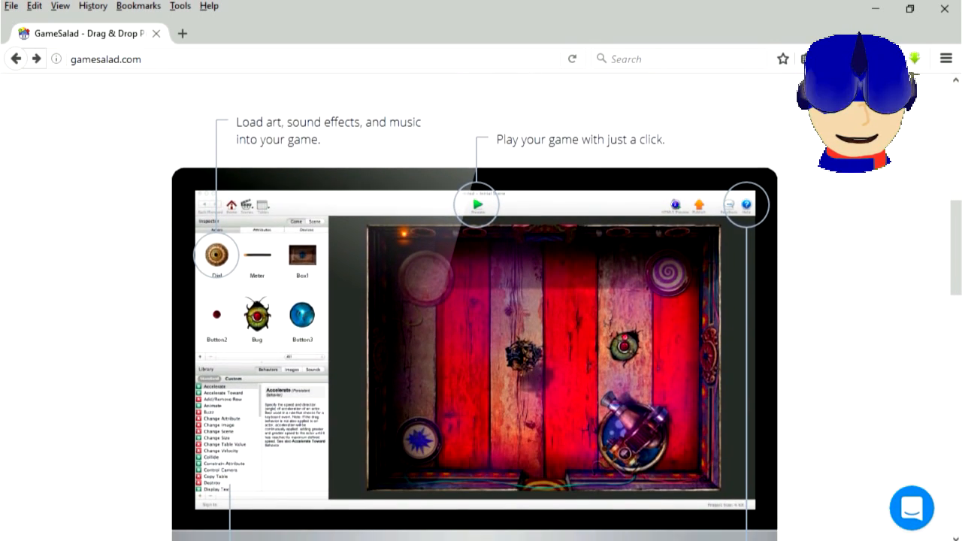
pyautogui.scroll(-3)
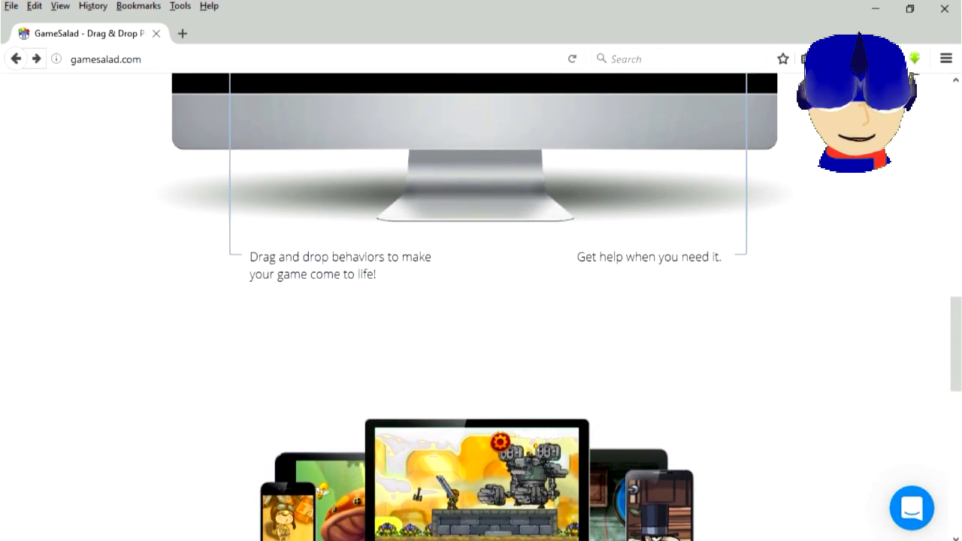
pyautogui.scroll(-3)
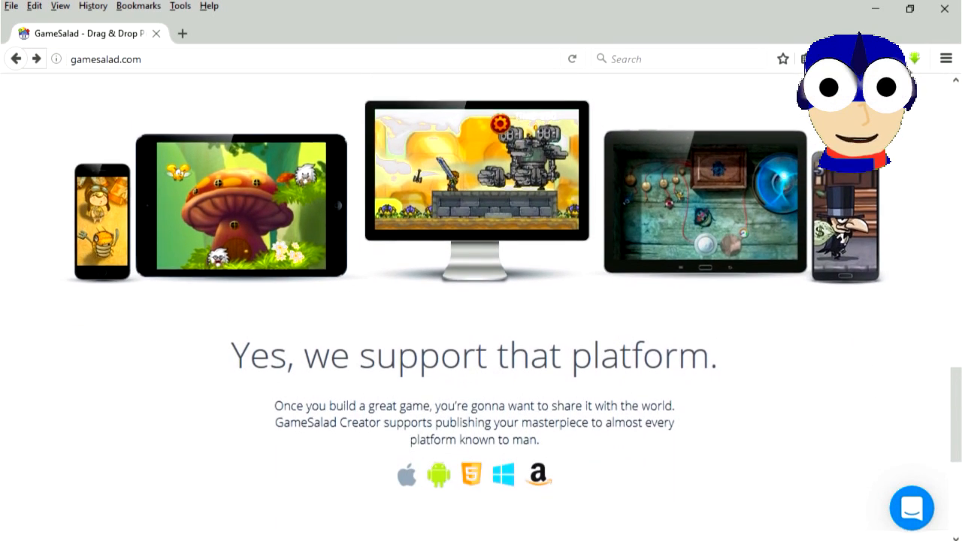
pyautogui.scroll(-3)
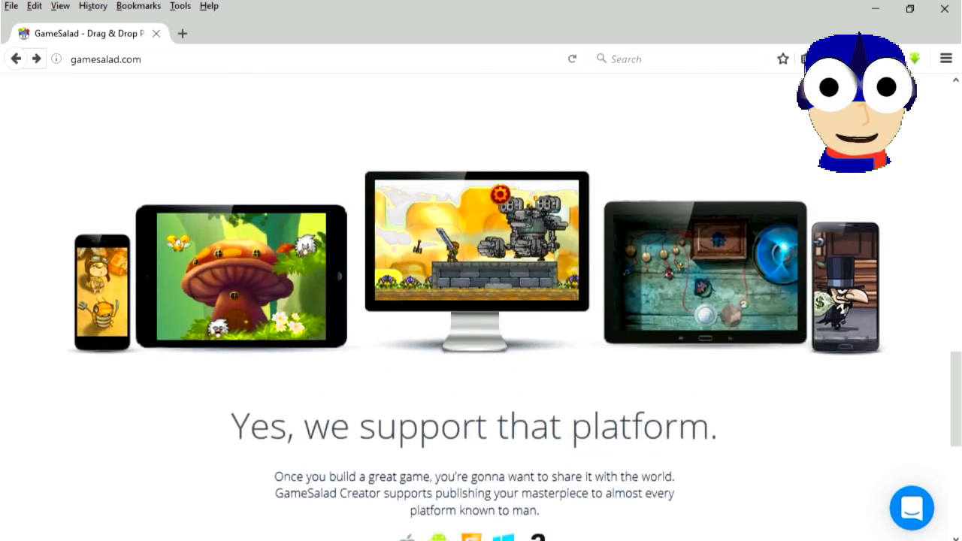
pyautogui.scroll(3)
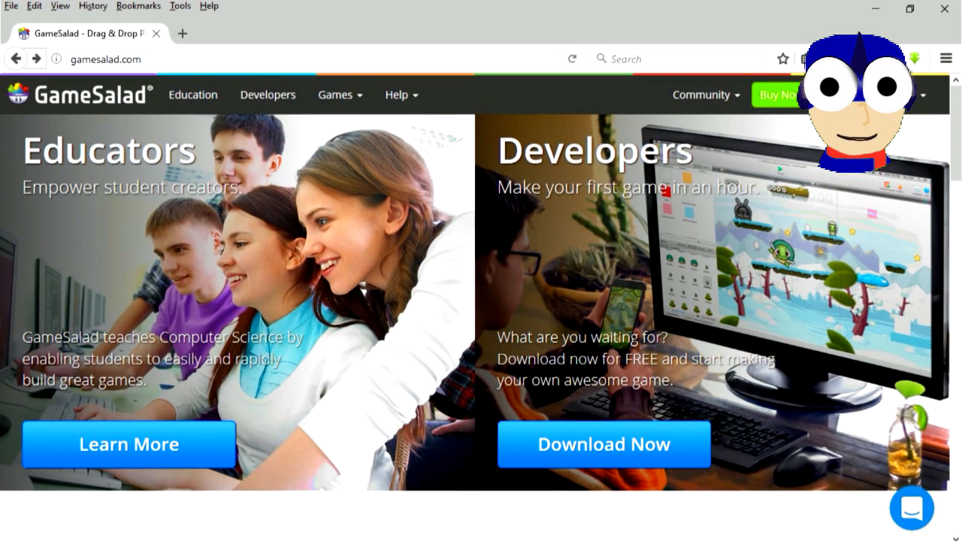
pyautogui.click(605, 444)
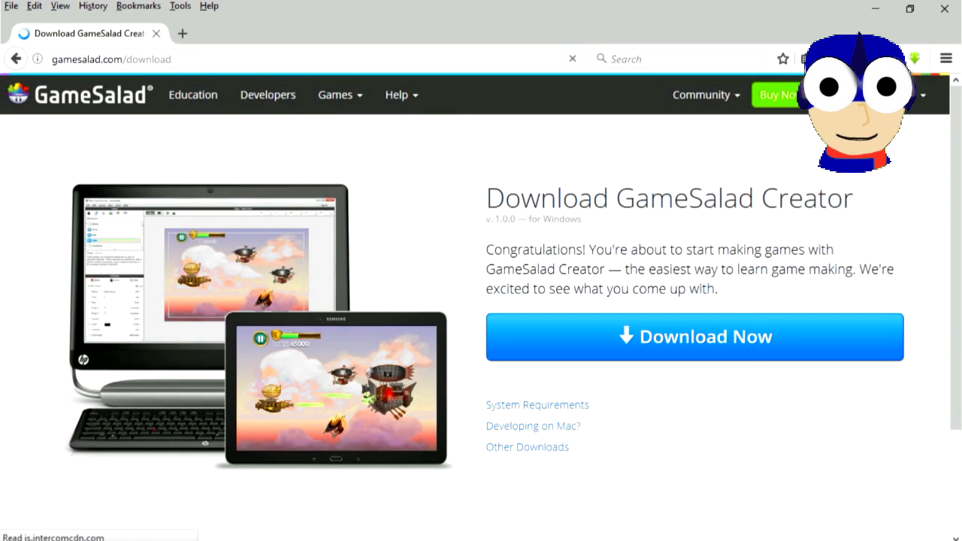
pyautogui.click(695, 337)
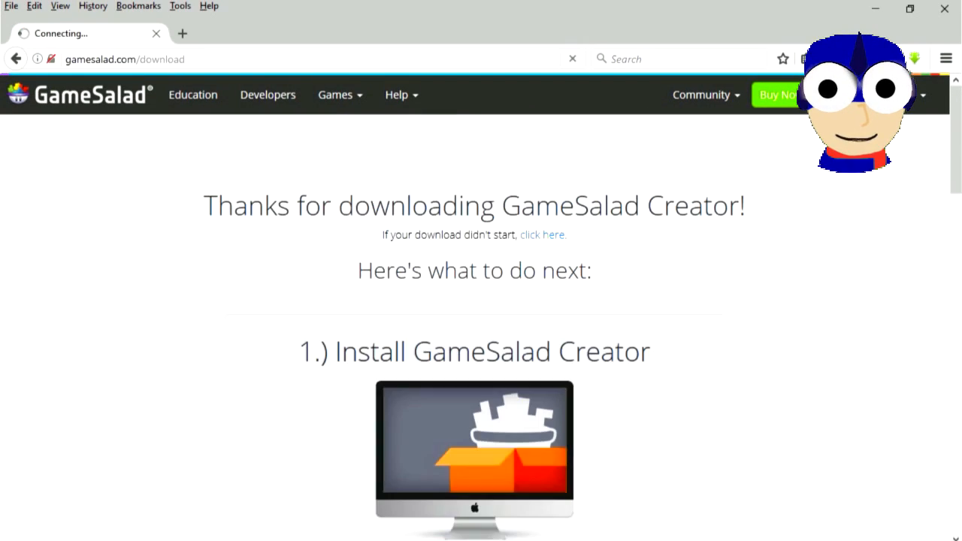
# Save the GameSalad Creator installer file and land on the thanks-for-downloading page.
pyautogui.click(542, 234)
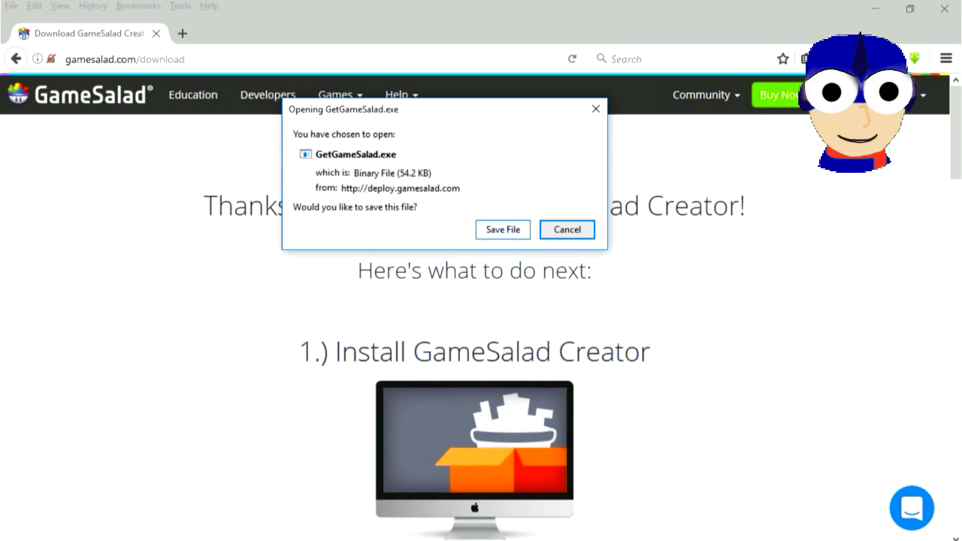
pyautogui.click(567, 229)
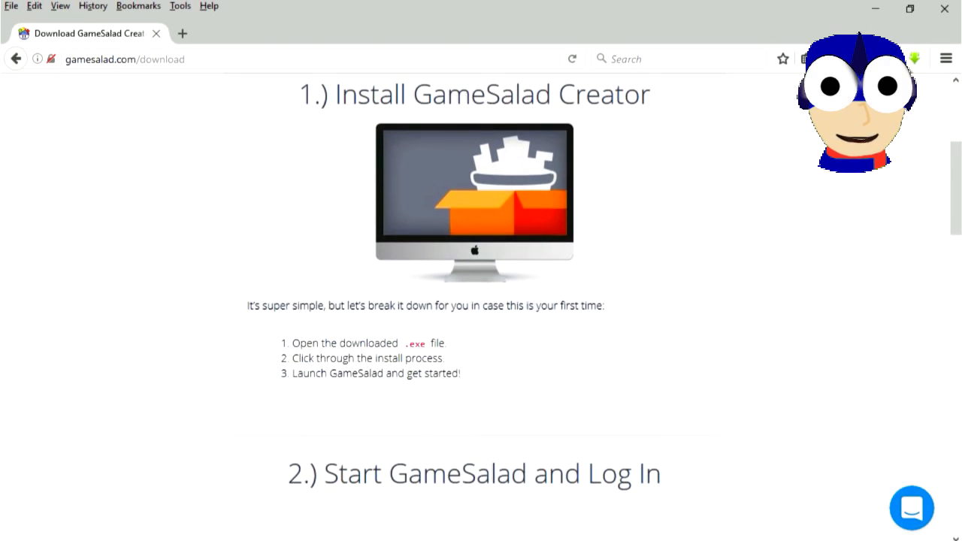
pyautogui.scroll(-3)
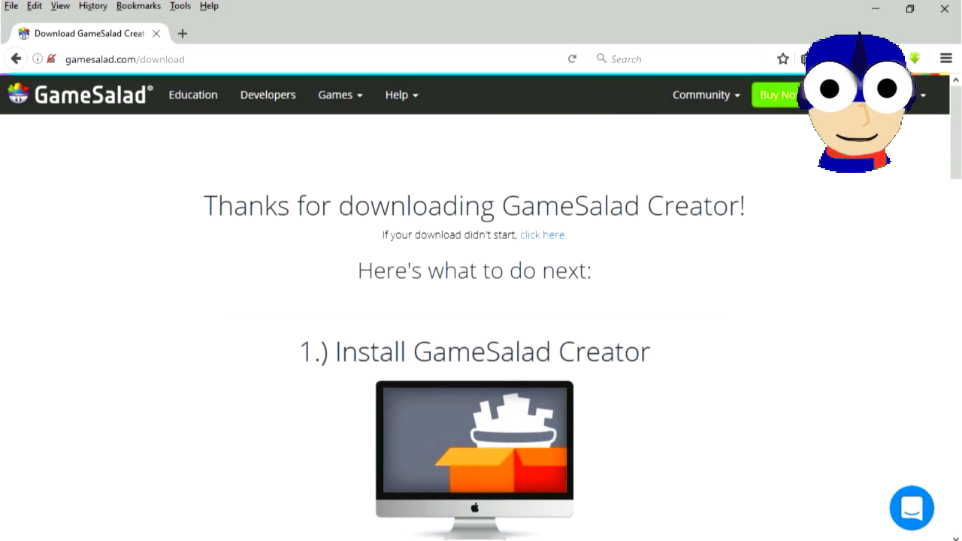
pyautogui.click(12, 533)
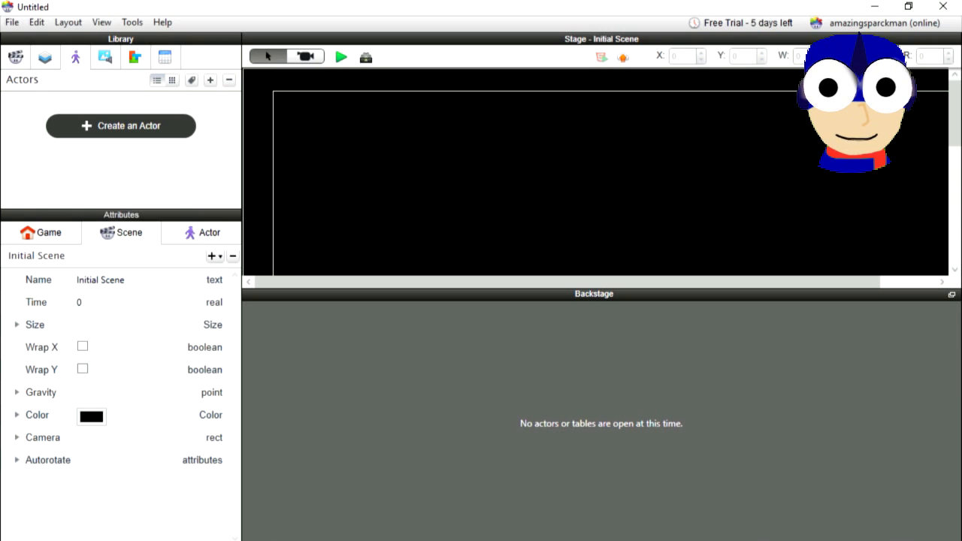
# Set the scene size to width 640 and height 480.
pyautogui.click(17, 325)
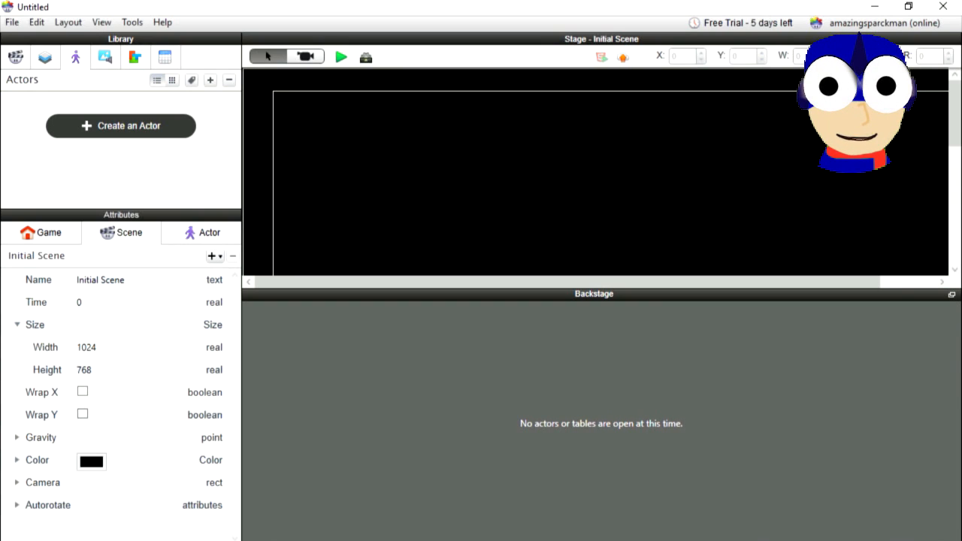
pyautogui.click(126, 346)
pyautogui.write('640')
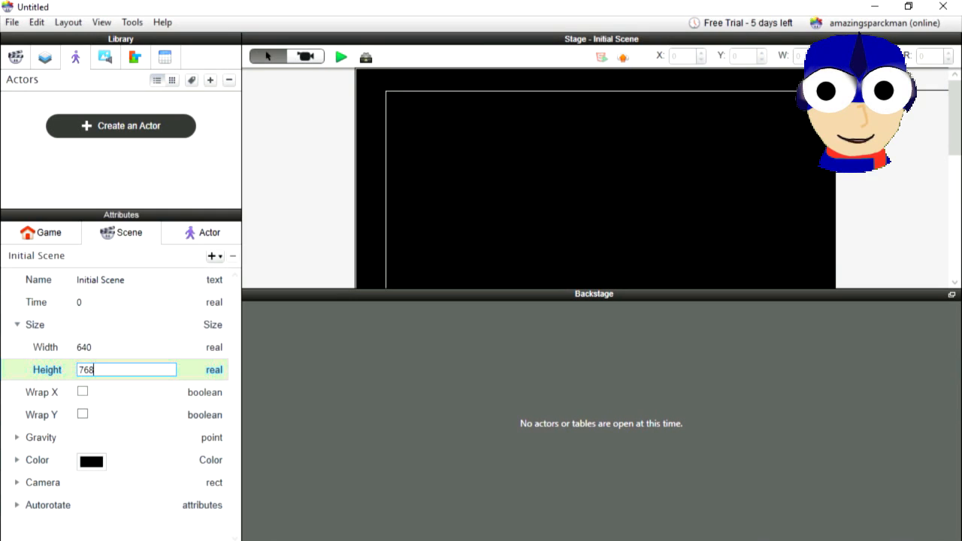
pyautogui.write('480')
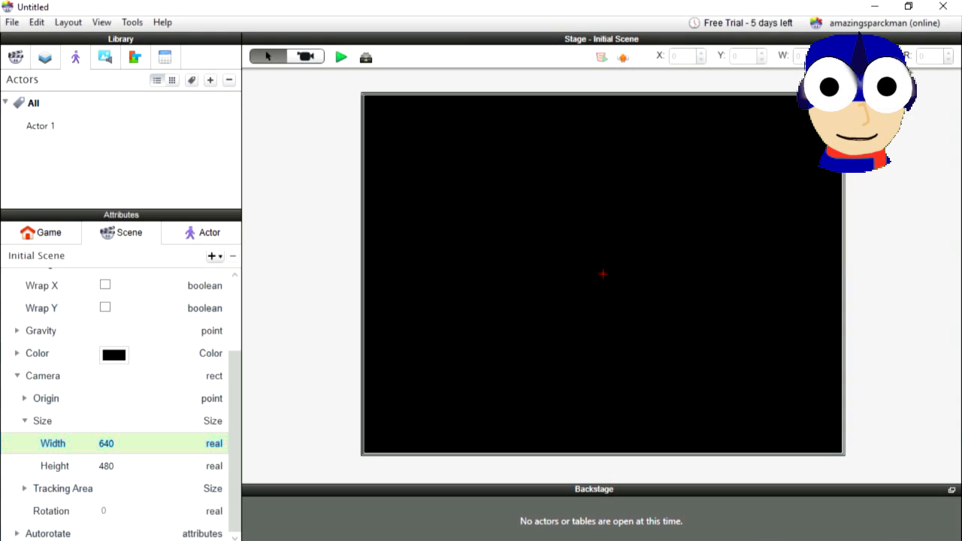
# Place the background and the le tost toast actor, then enter the toast's editor.
pyautogui.doubleClick(41, 126)
pyautogui.write('le tost')
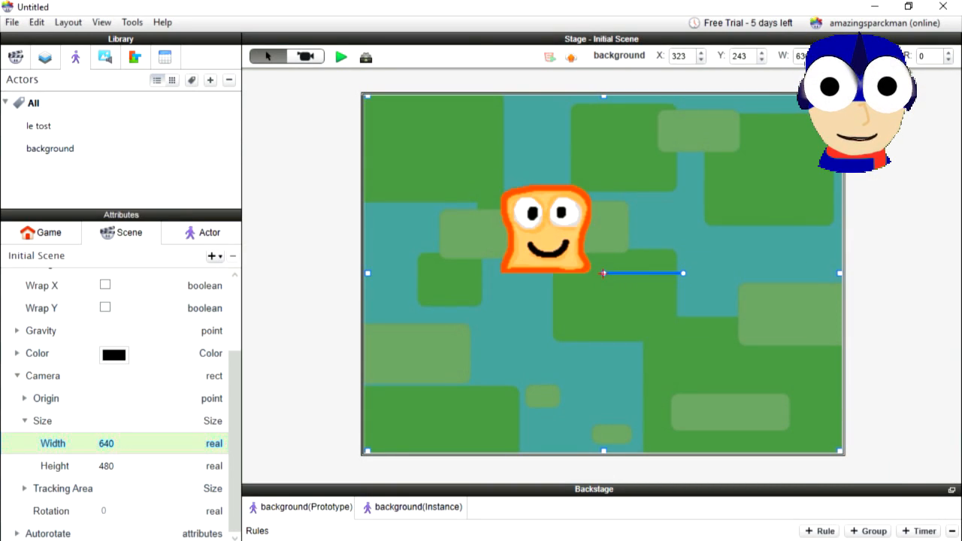
pyautogui.click(340, 57)
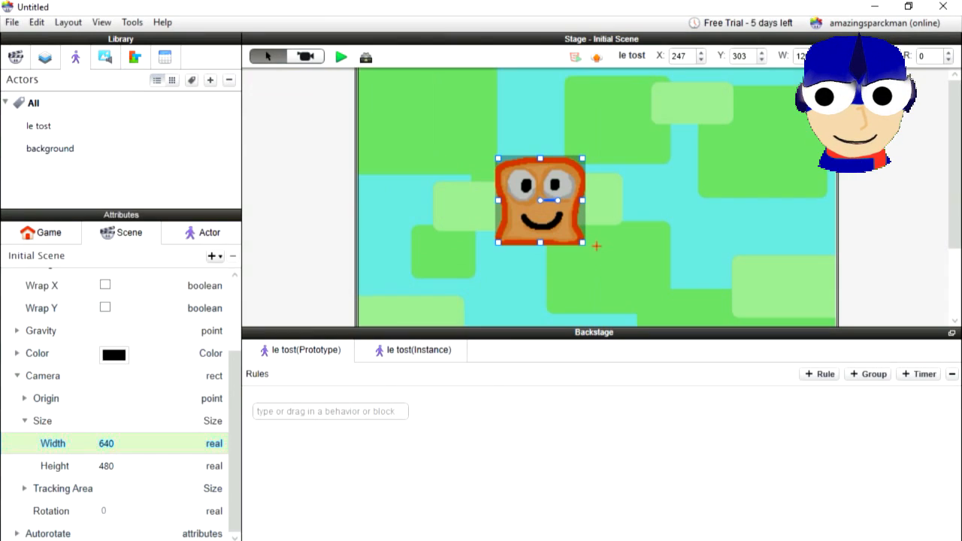
# Create a rule for le tost triggered when the right key is pressed down.
pyautogui.click(818, 373)
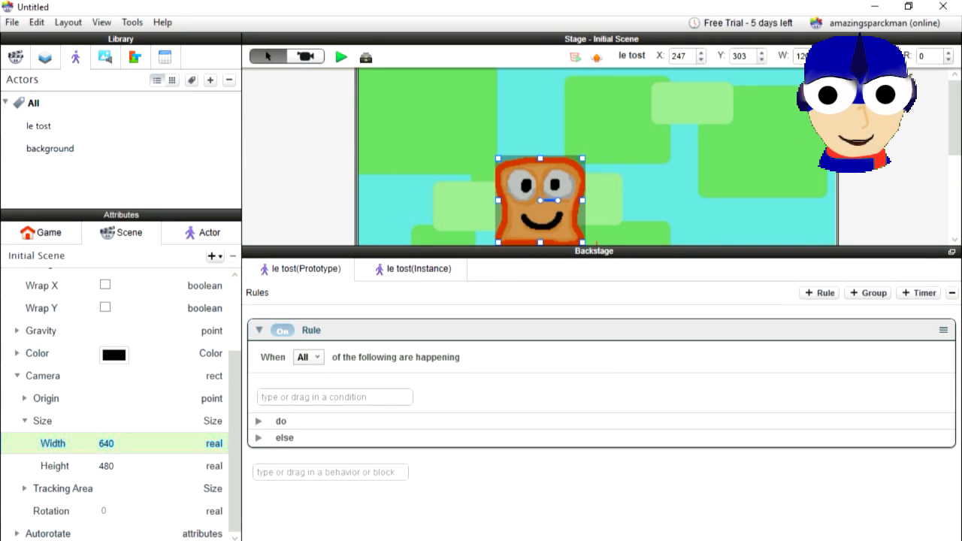
pyautogui.click(136, 58)
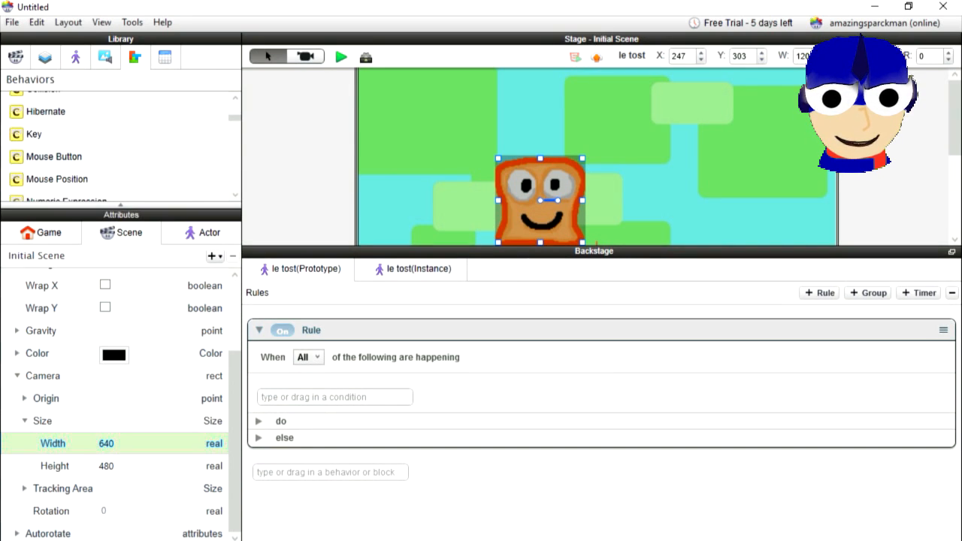
pyautogui.moveTo(33, 134); pyautogui.dragTo(381, 418)
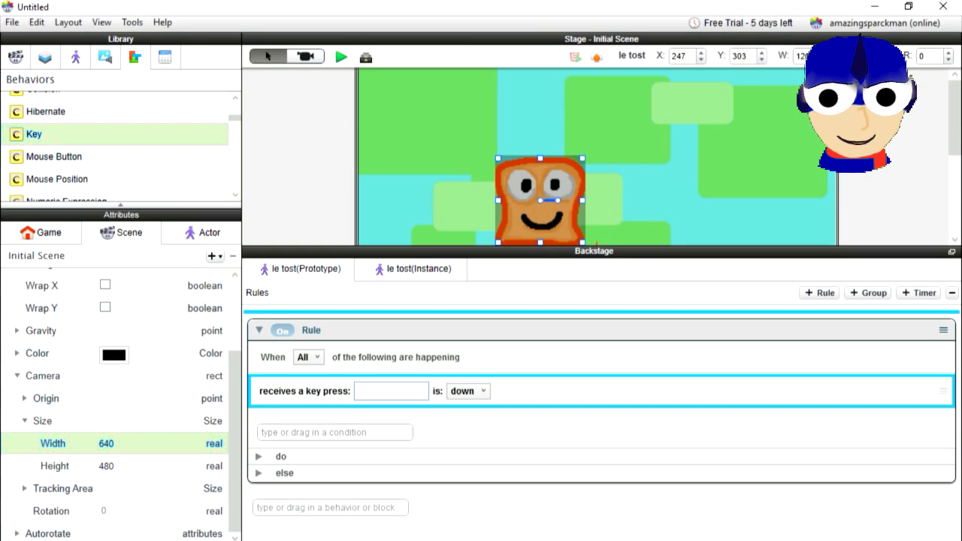
pyautogui.write('right')
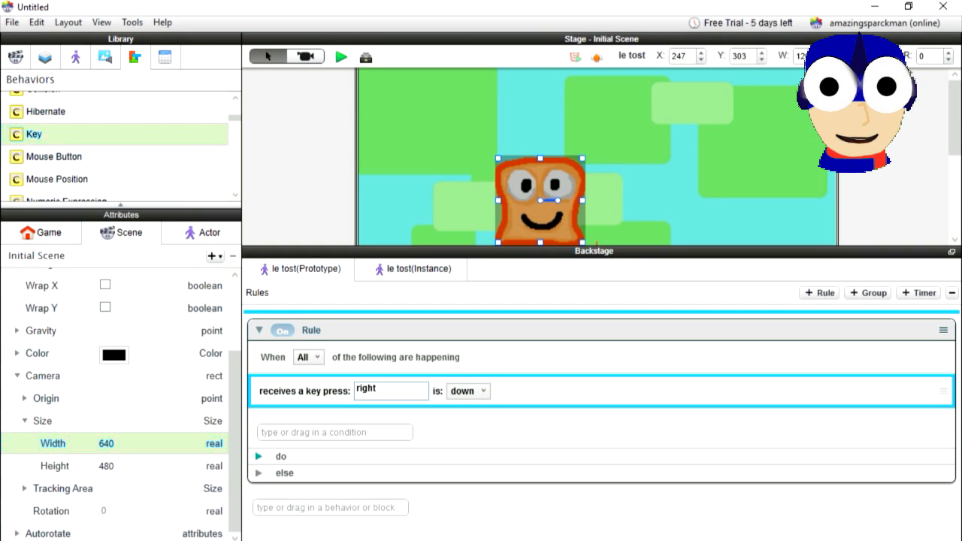
pyautogui.click(258, 457)
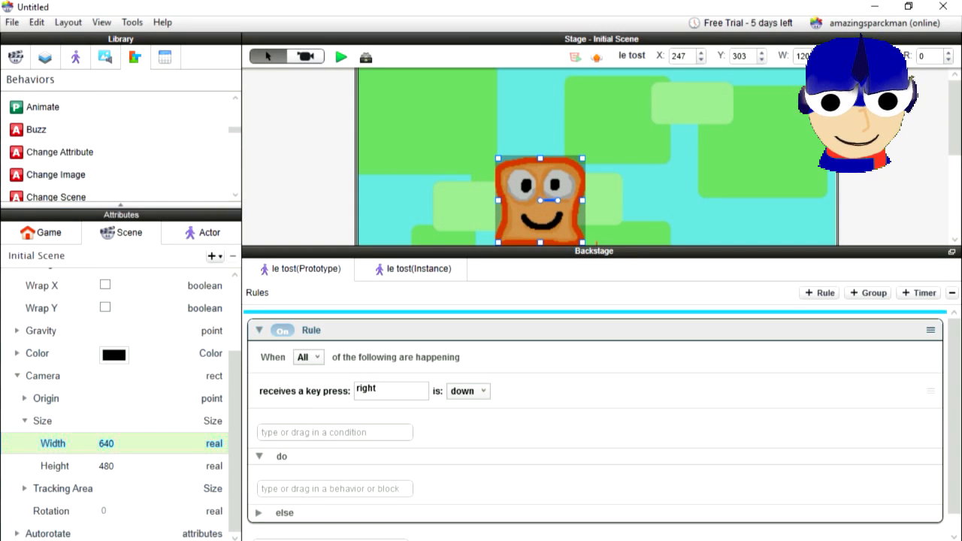
# Add a Move behaviour at direction 0, speed 300 to the rule and test it in Preview.
pyautogui.scroll(-3)
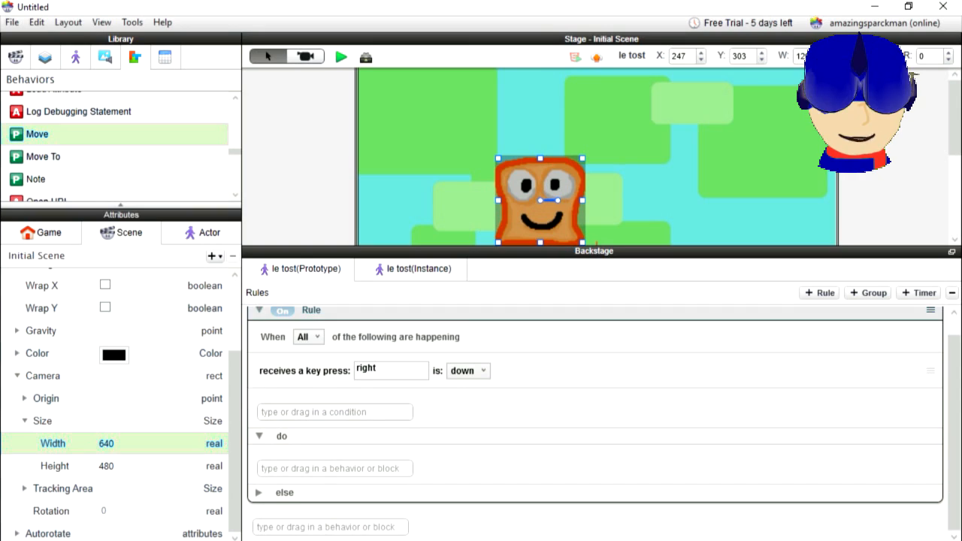
pyautogui.moveTo(36, 134); pyautogui.dragTo(334, 469)
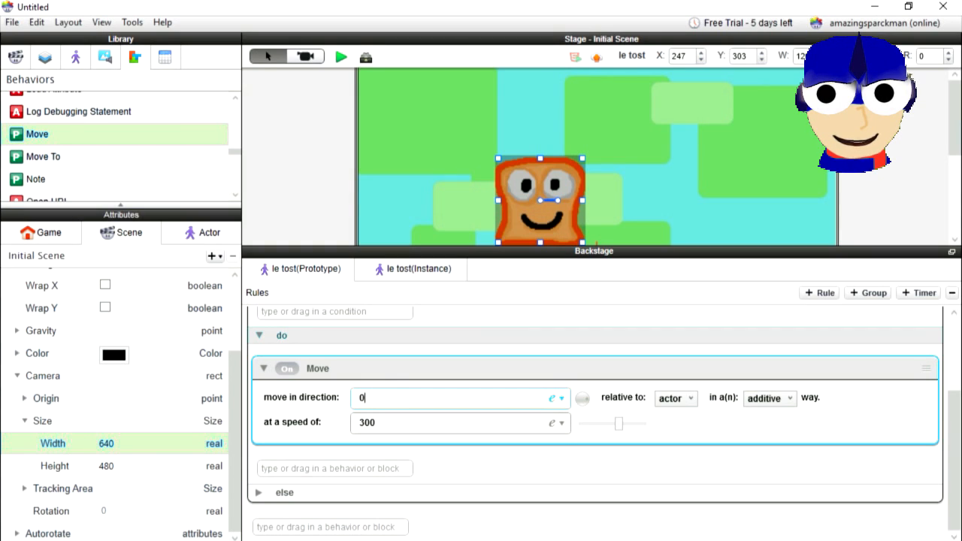
pyautogui.click(340, 57)
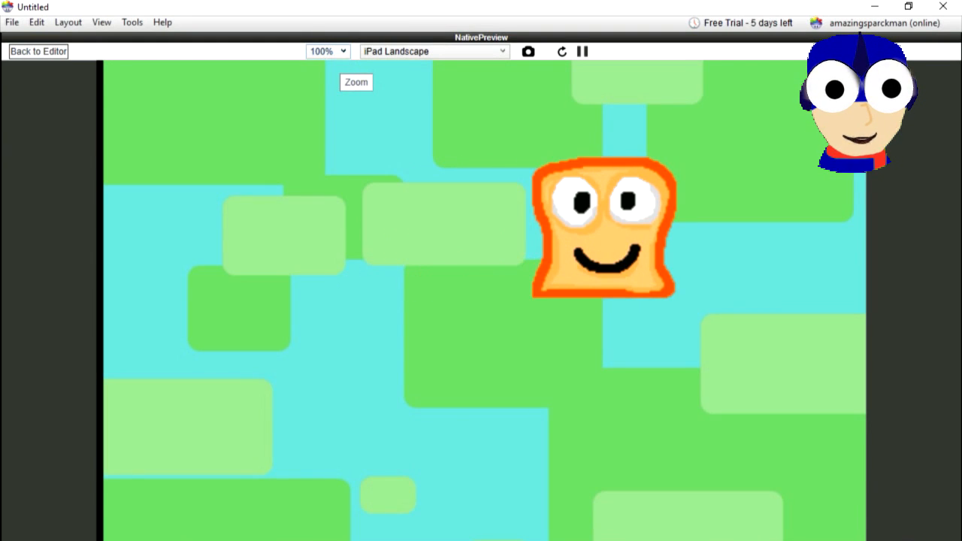
pyautogui.click(37, 52)
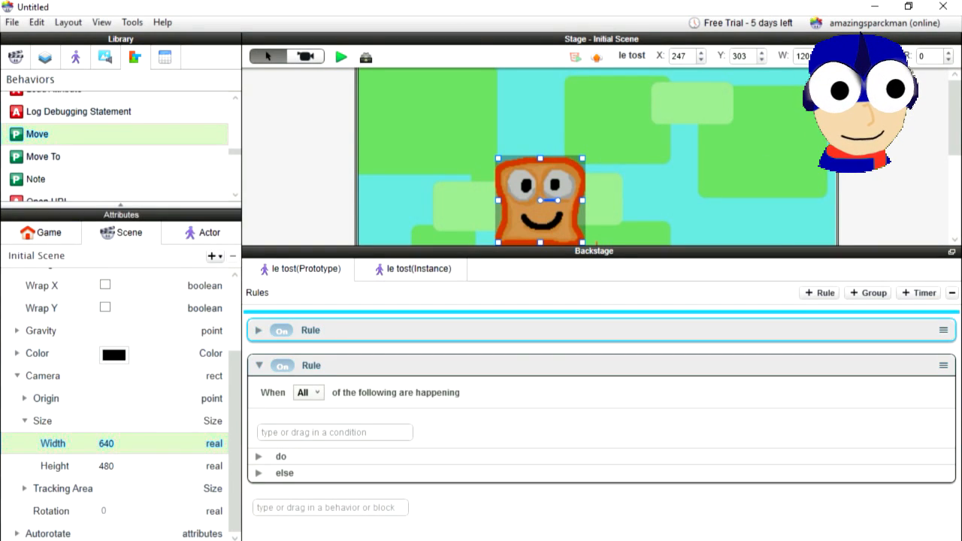
# Set the second rule to the left key with Move at direction 180, speed 300, and add a third rule.
pyautogui.scroll(-3)
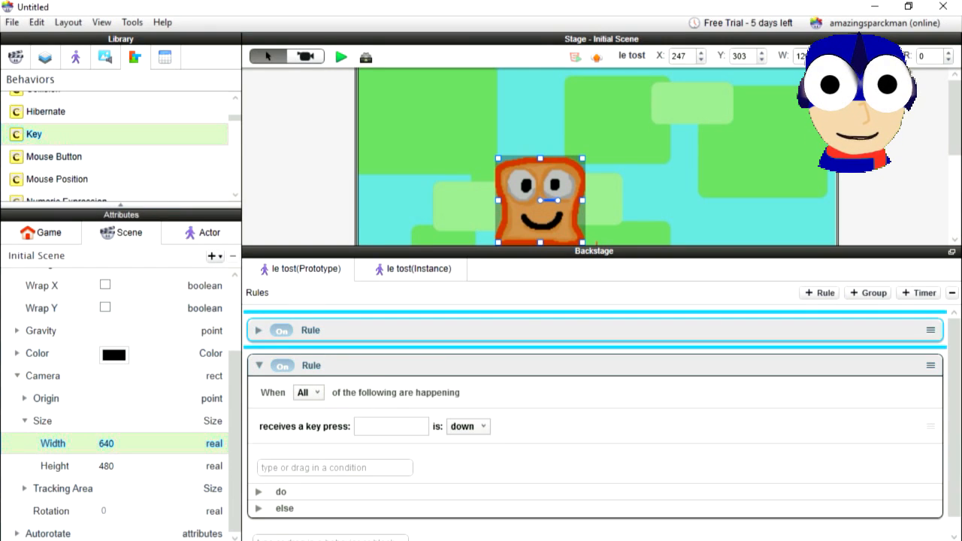
pyautogui.write('left')
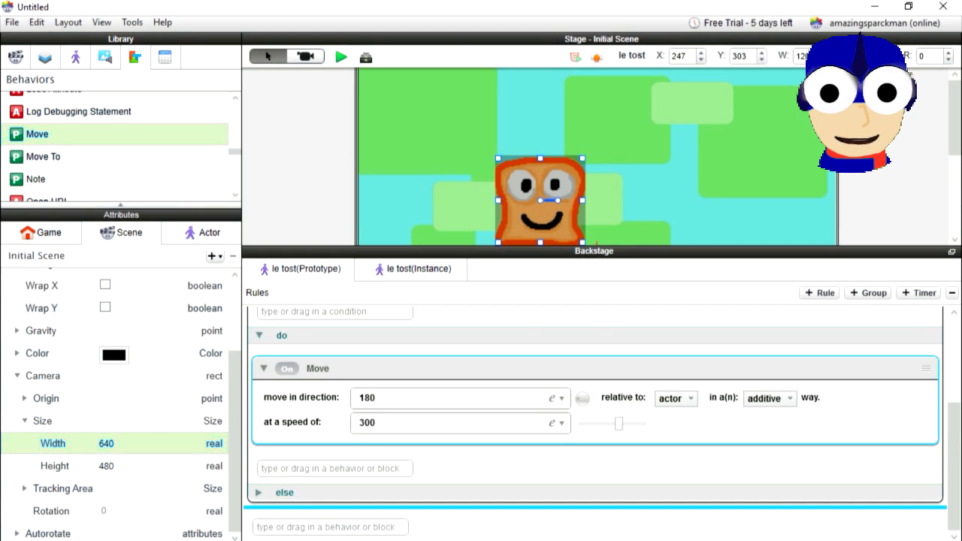
pyautogui.click(340, 58)
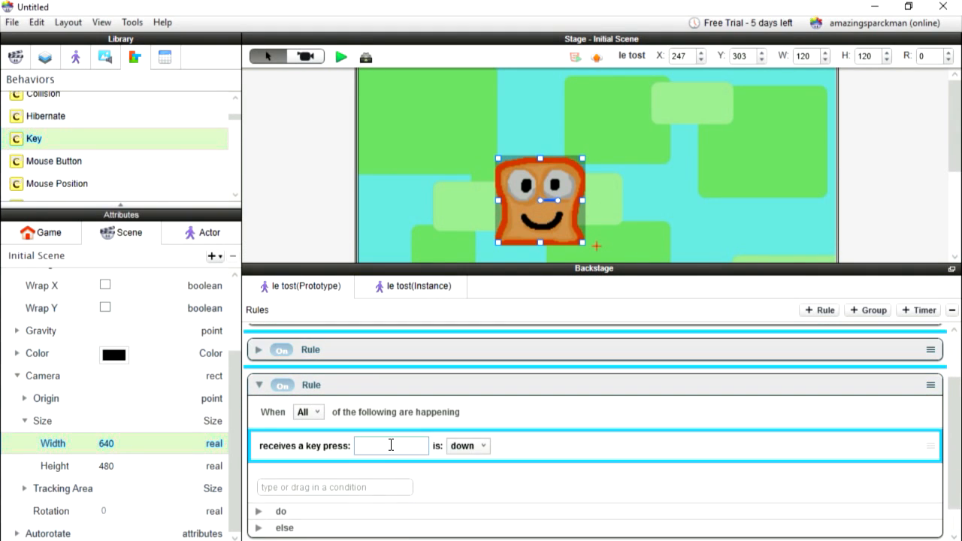
# Set the third rule's key-press condition to the down key.
pyautogui.write('down')
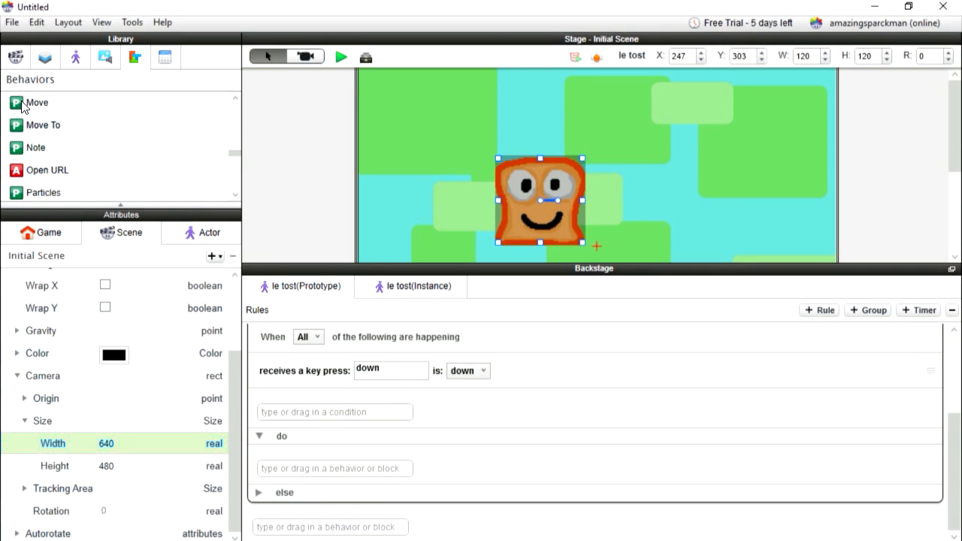